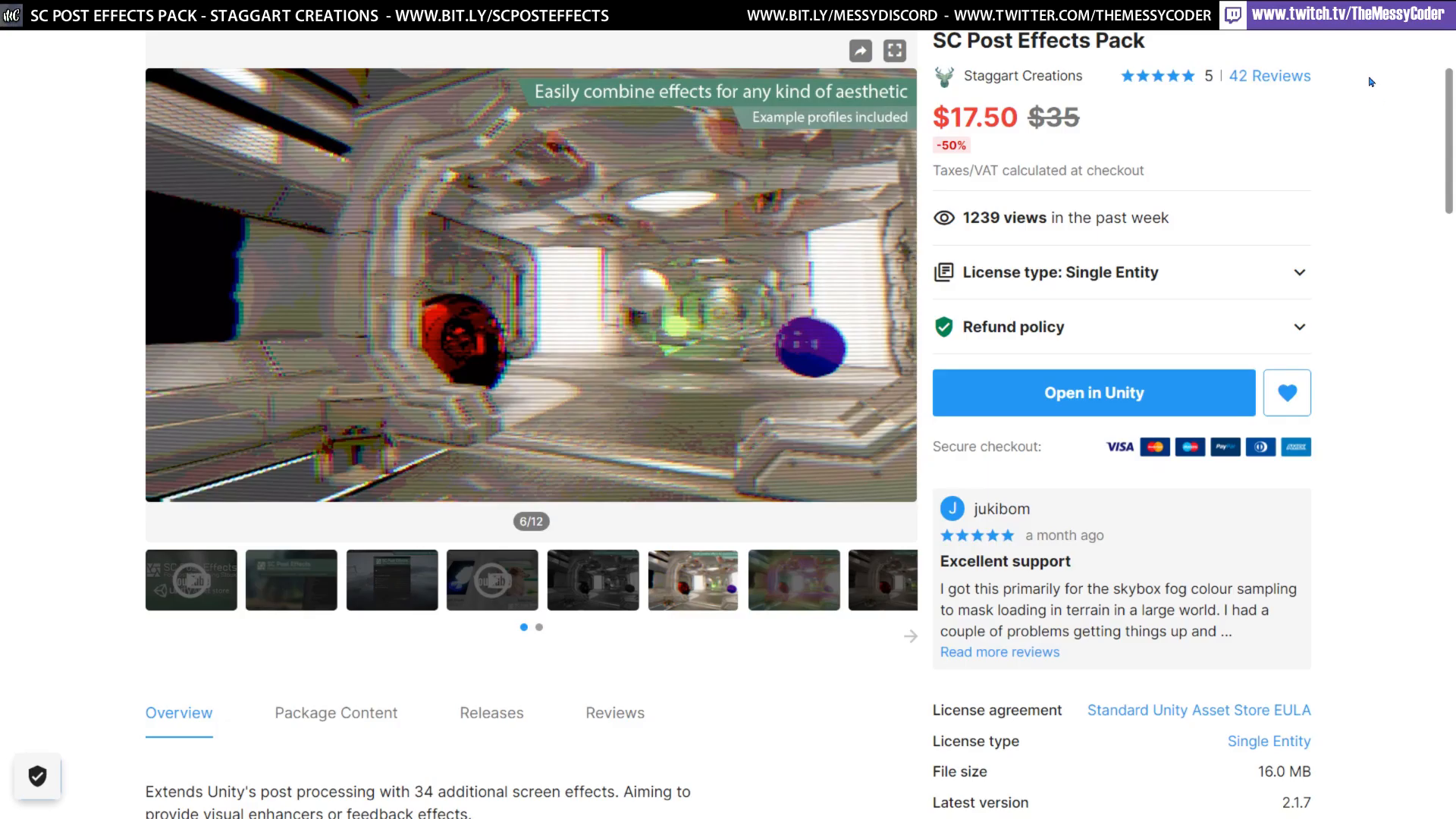
mouse_move(1370, 91)
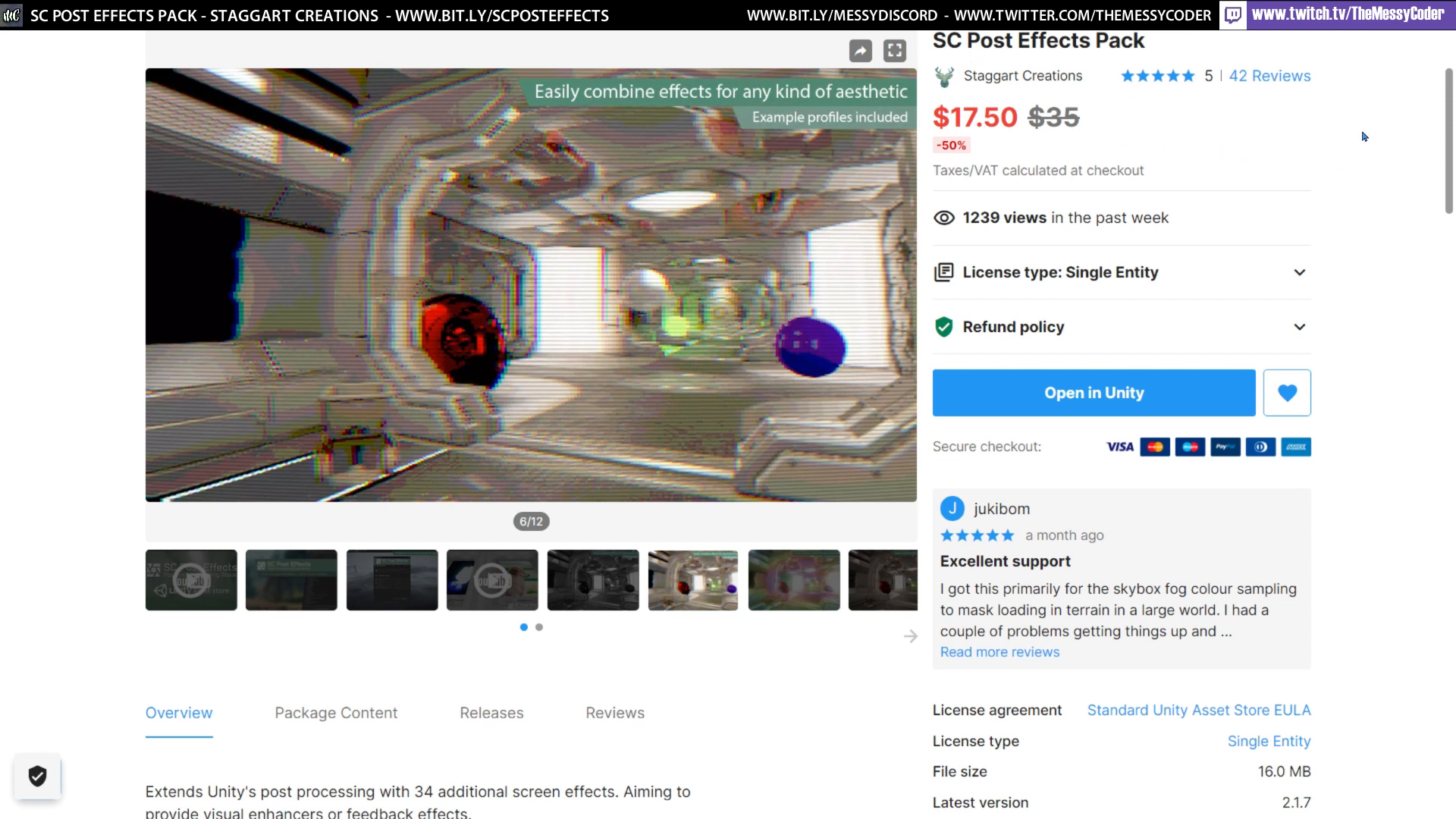
Step: Scroll the SC Post Effects Pack page down to the Included effects and Example profiles lists
scroll("down", 3)
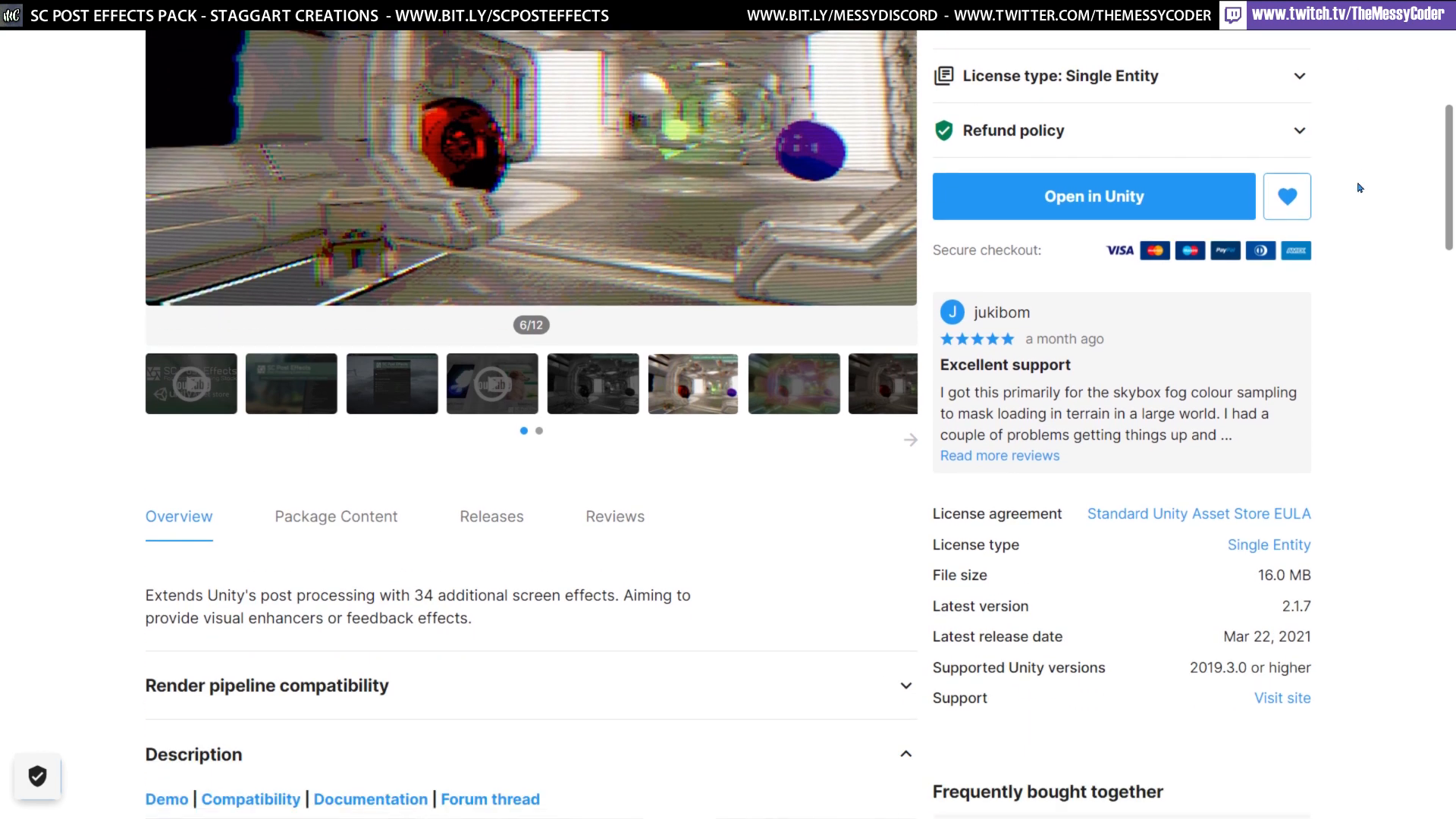
scroll("down", 3)
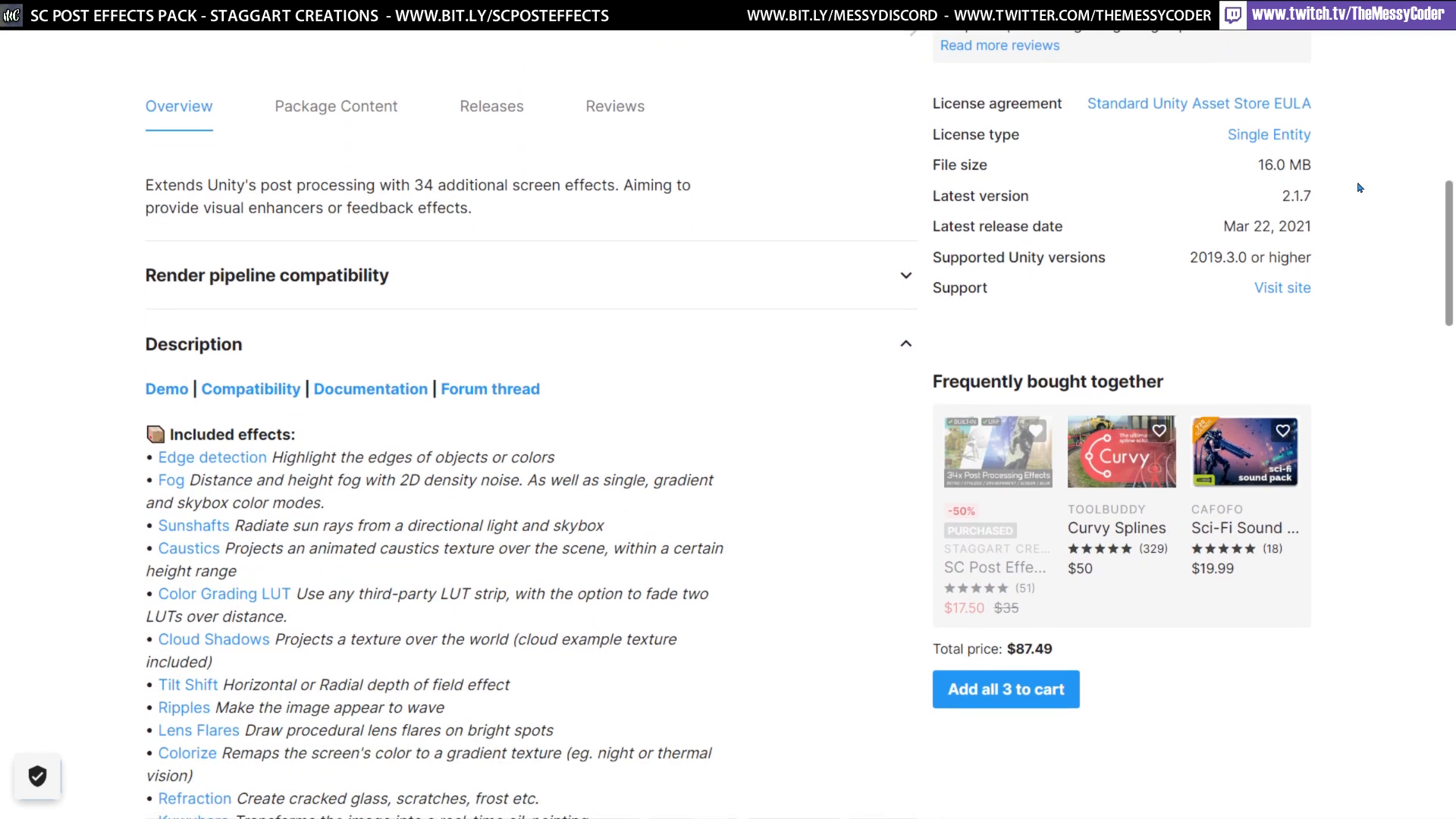
scroll("down", 3)
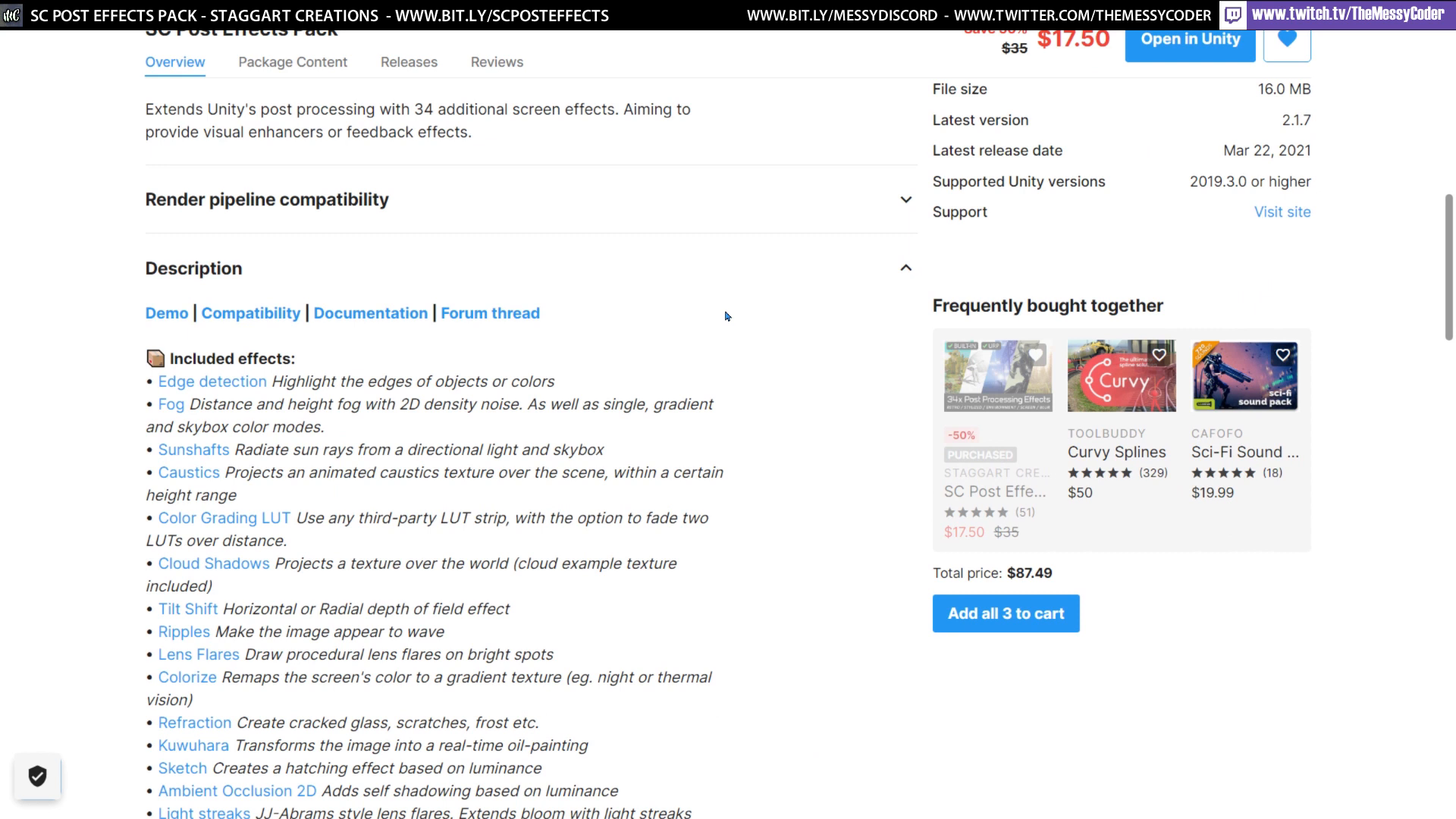
scroll("down", 3)
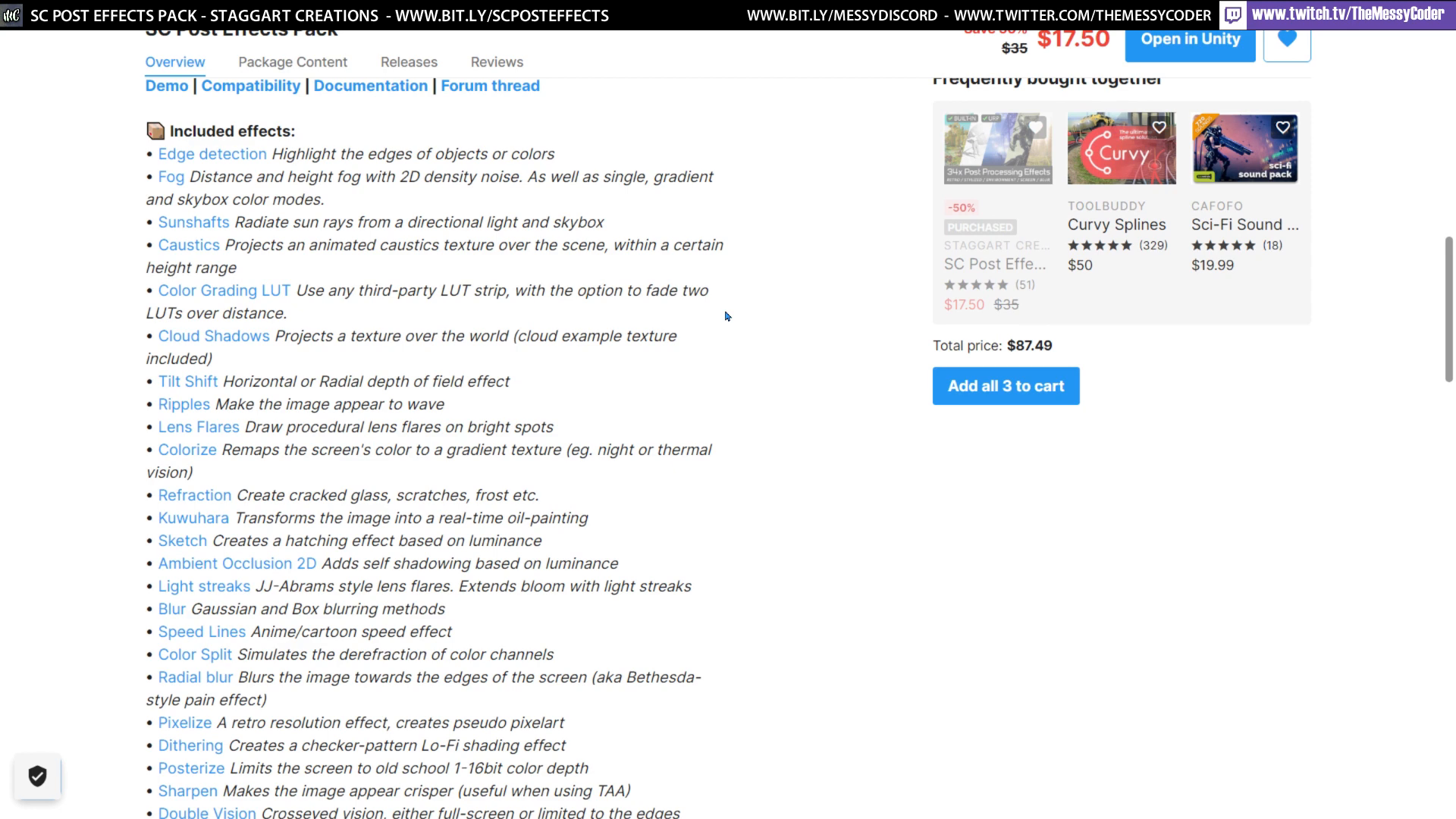
scroll("down", 3)
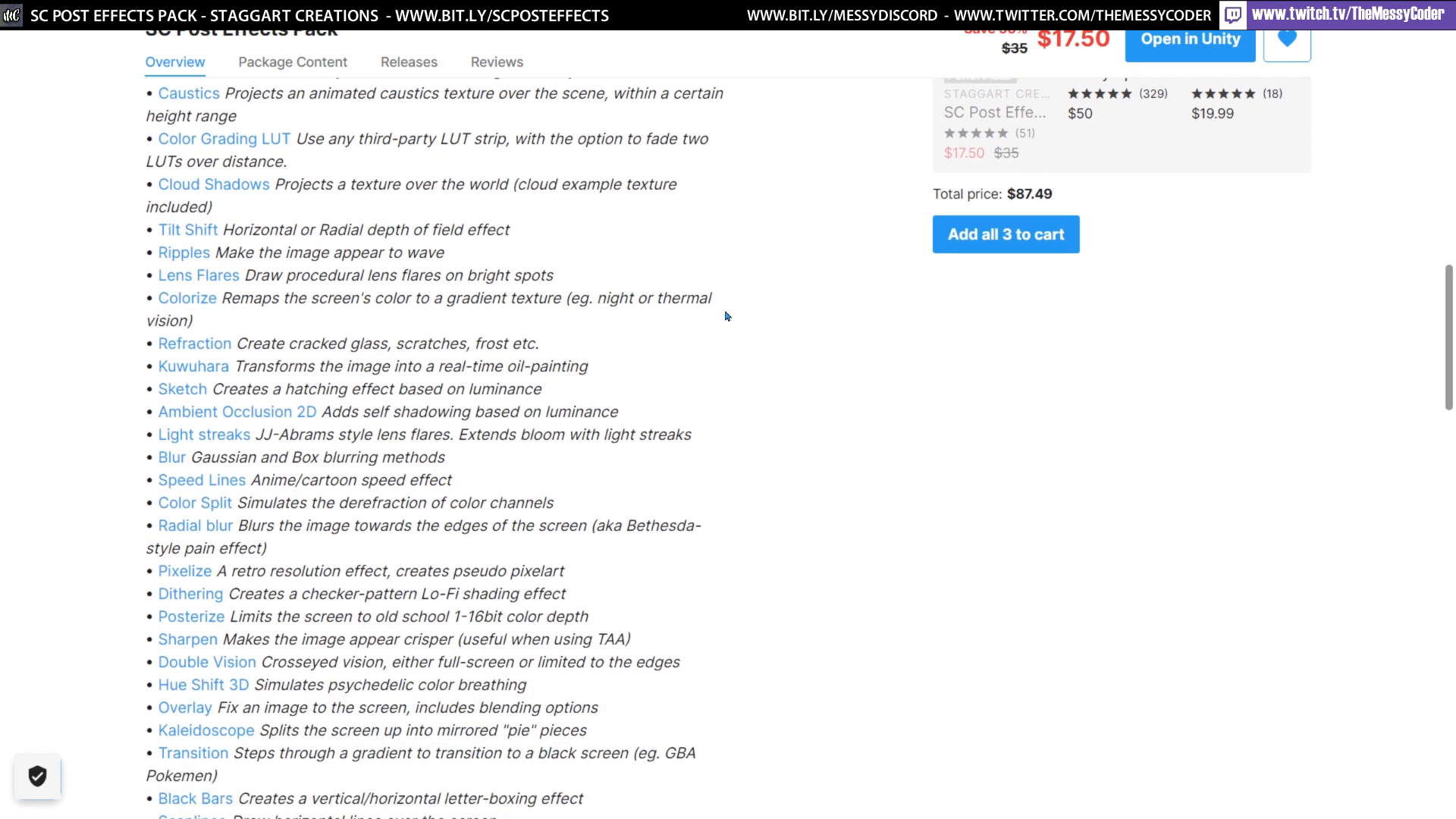
scroll("down", 3)
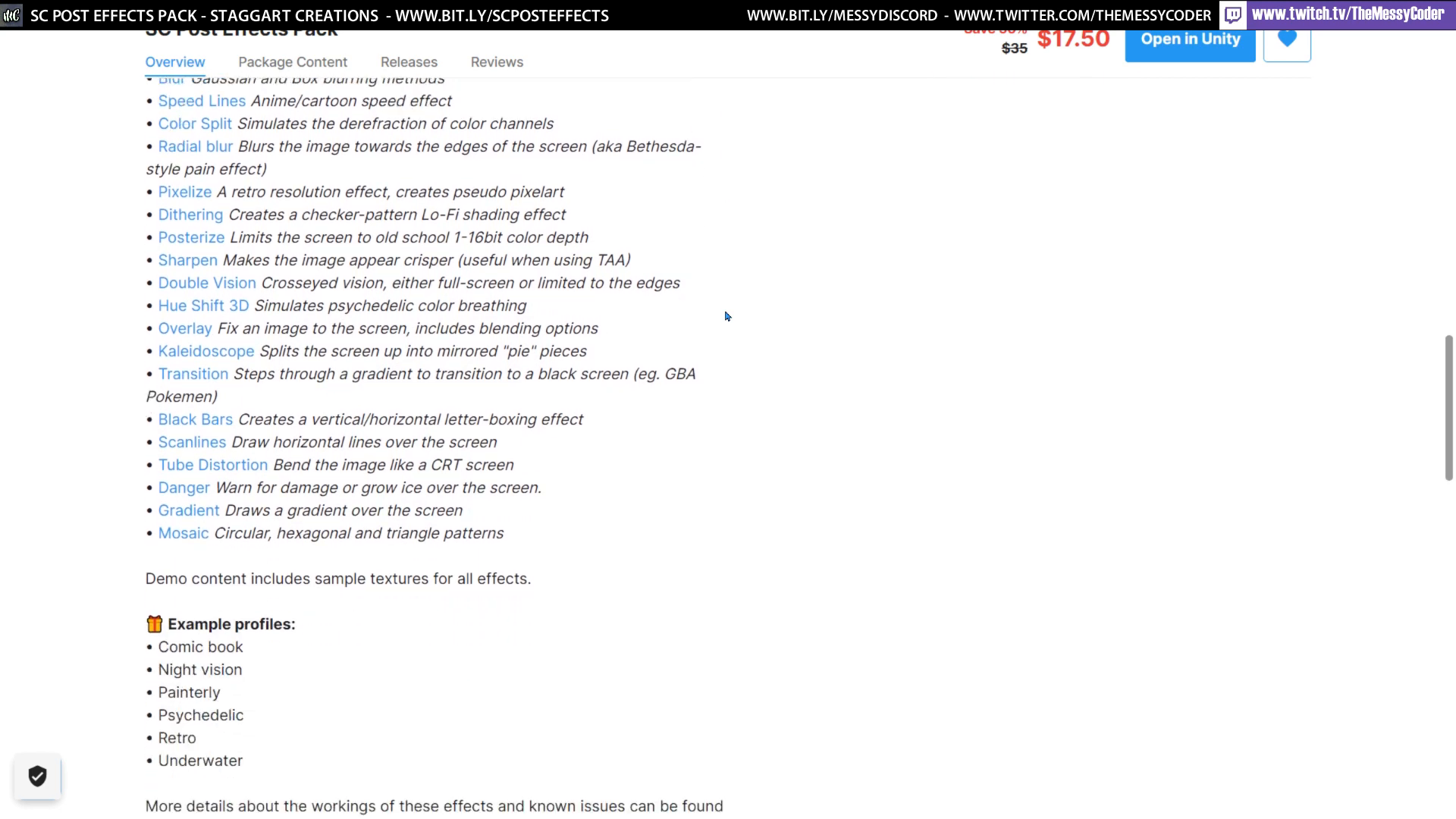
scroll("down", 3)
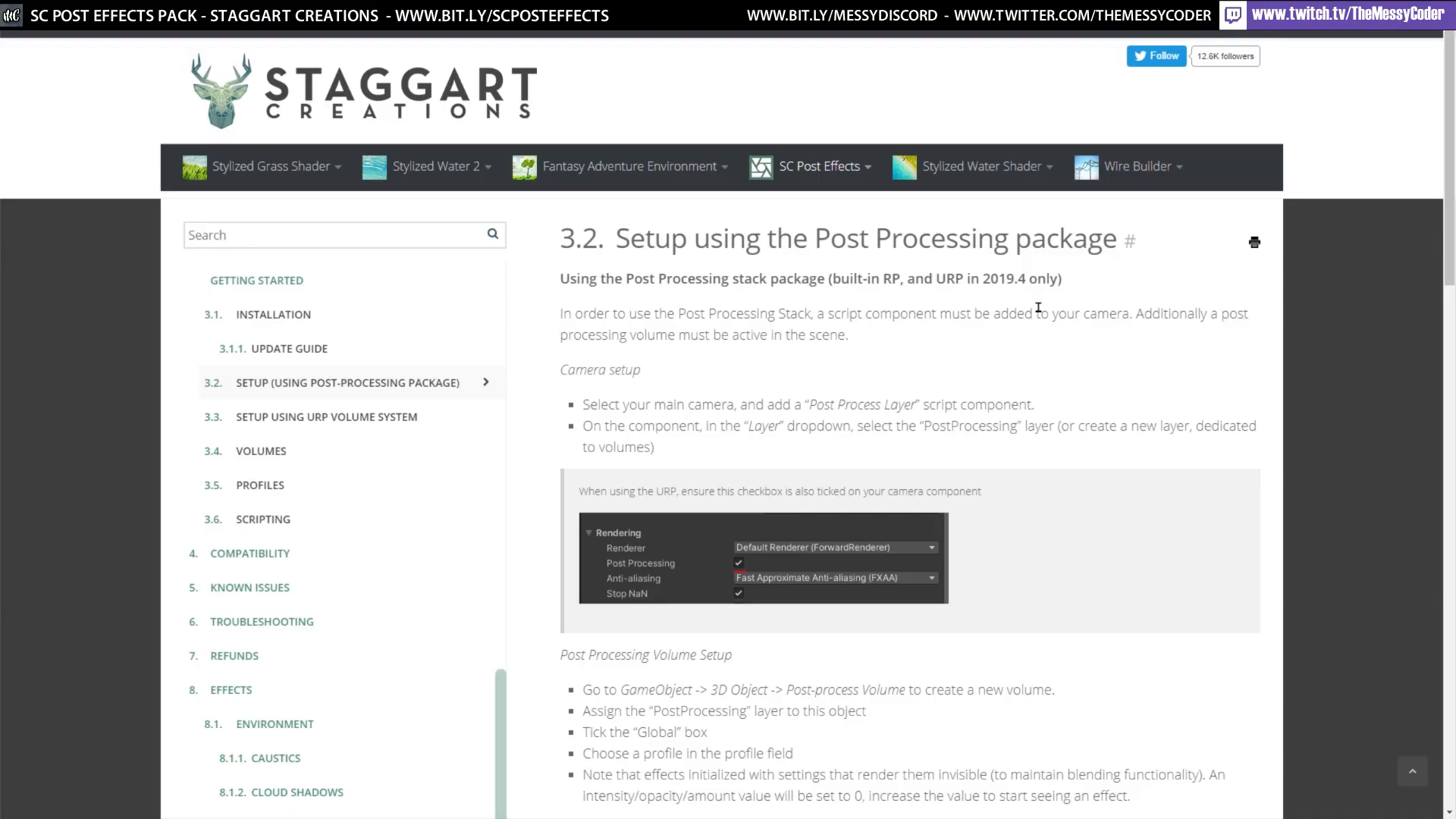
mouse_move(1062, 341)
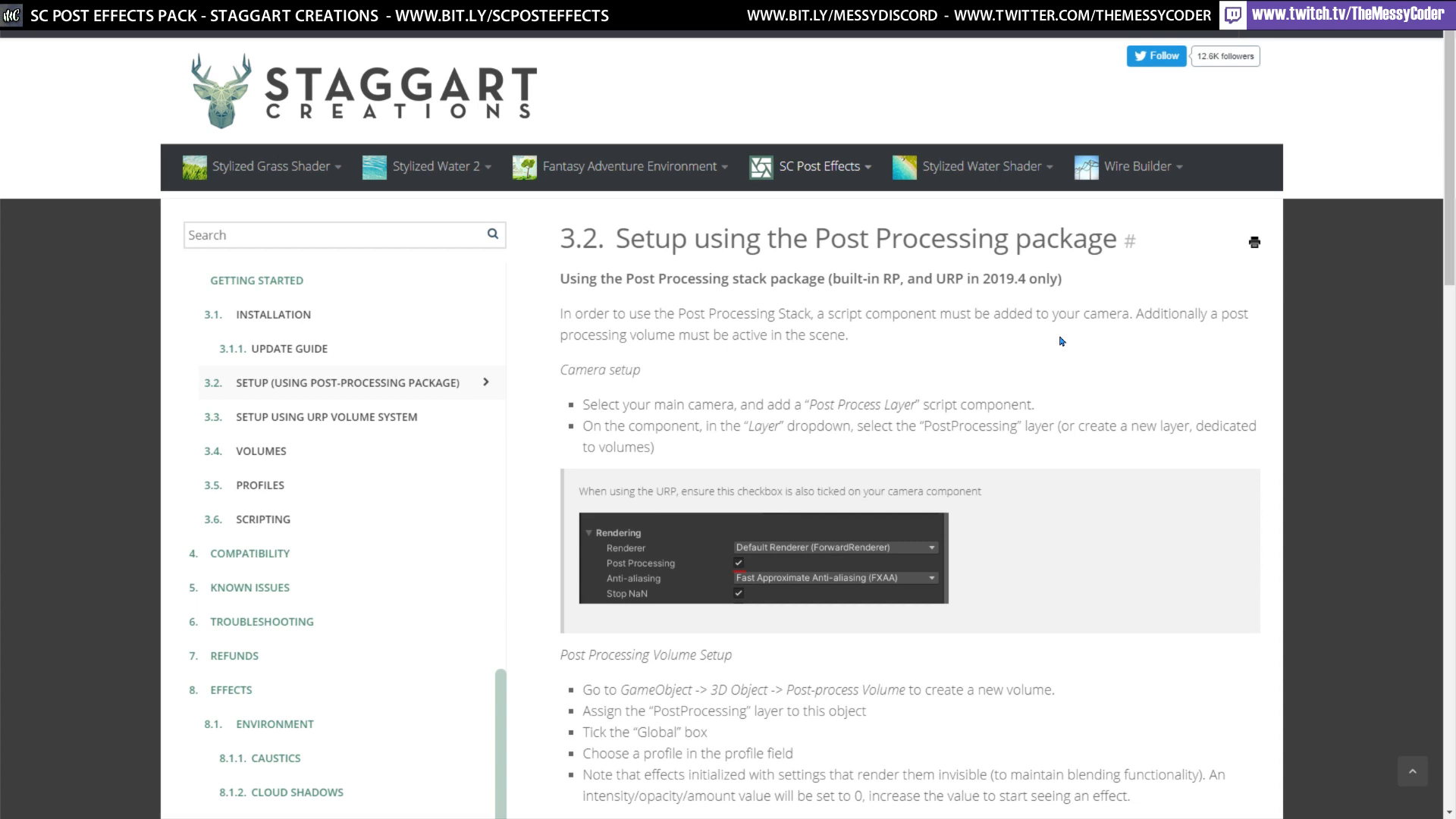
mouse_move(1042, 364)
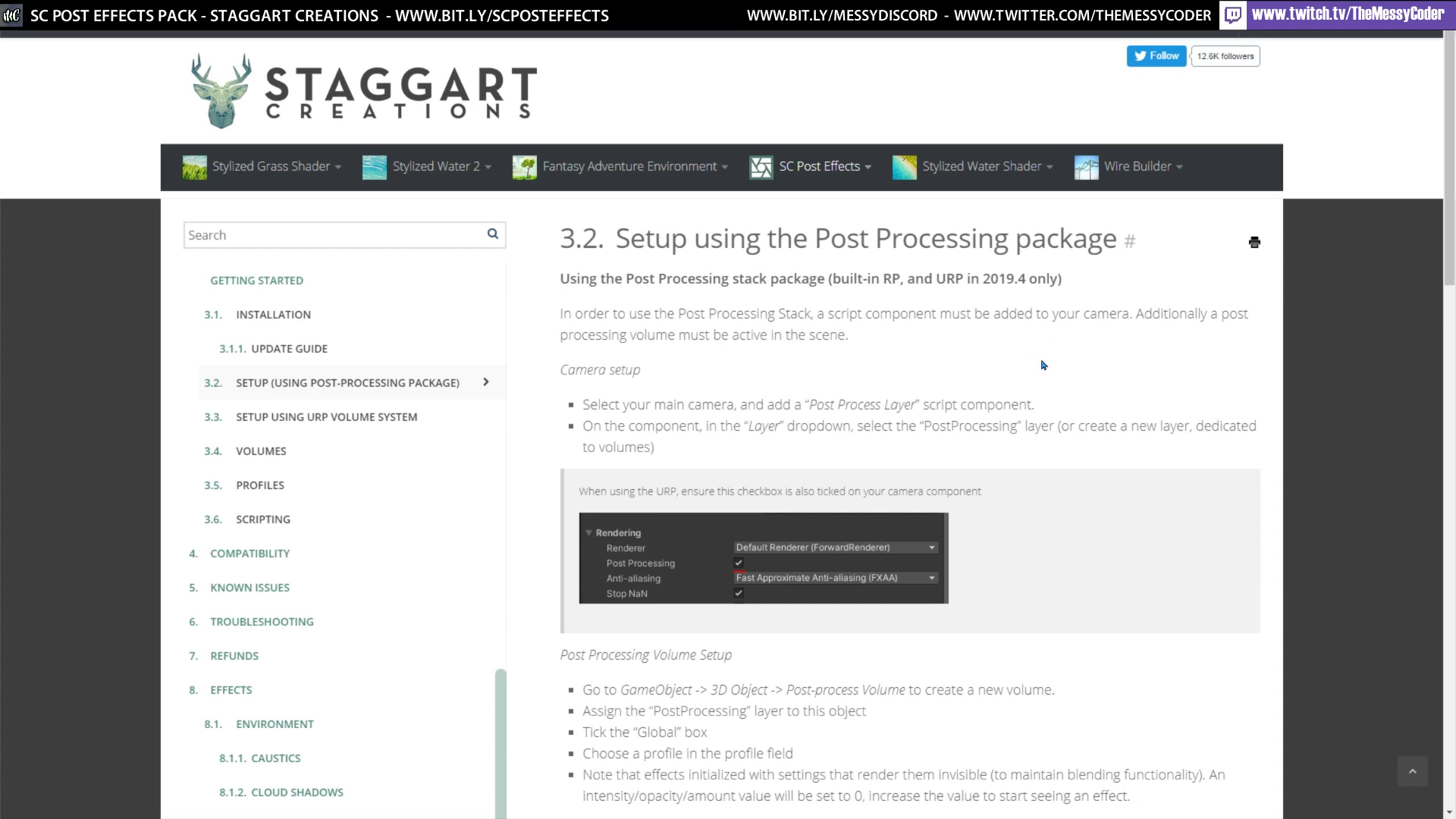
Step: Browse the URP volume system setup section, then go to the docs' Compatibility section
scroll("down", 3)
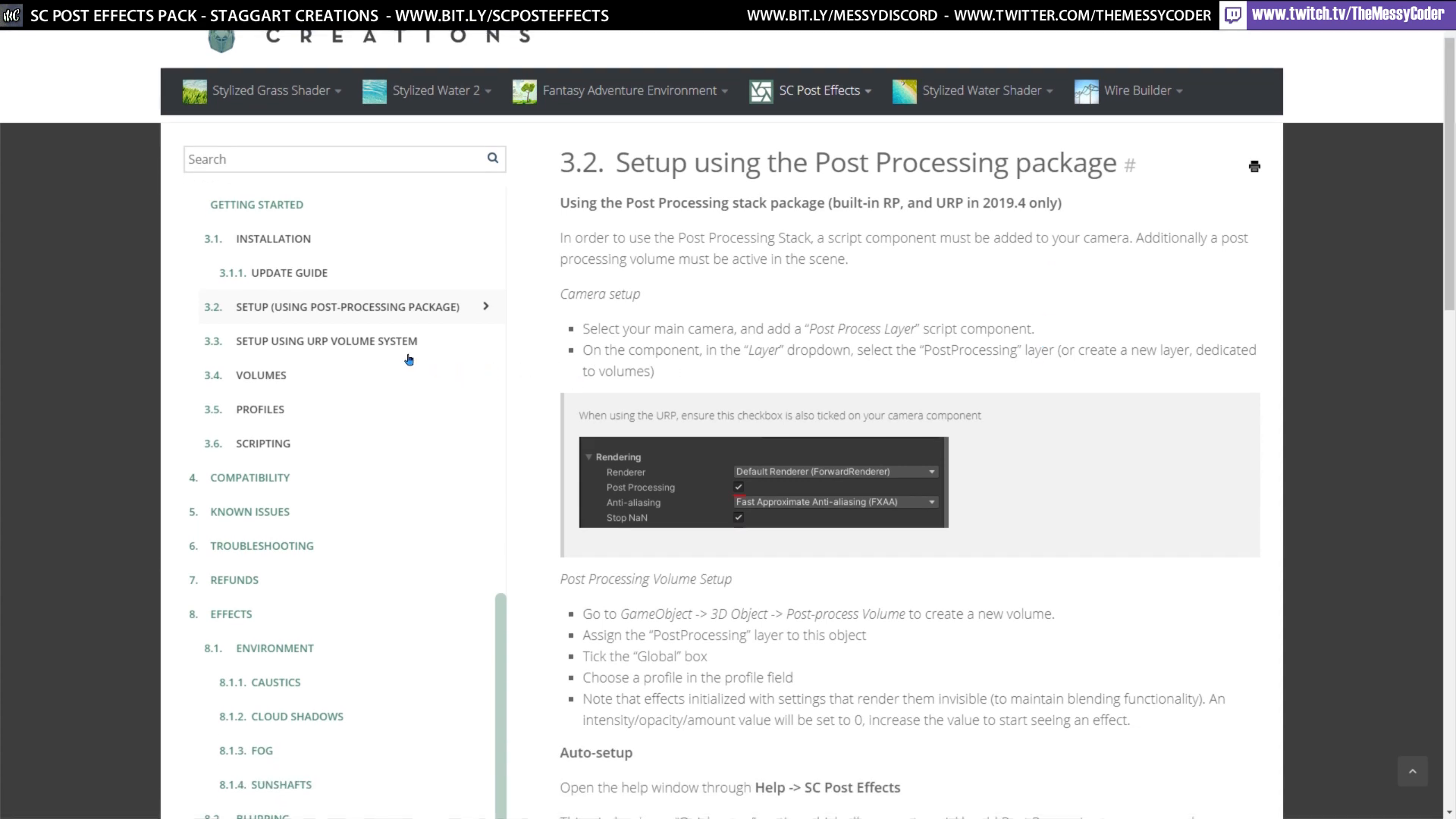
left_click(354, 341)
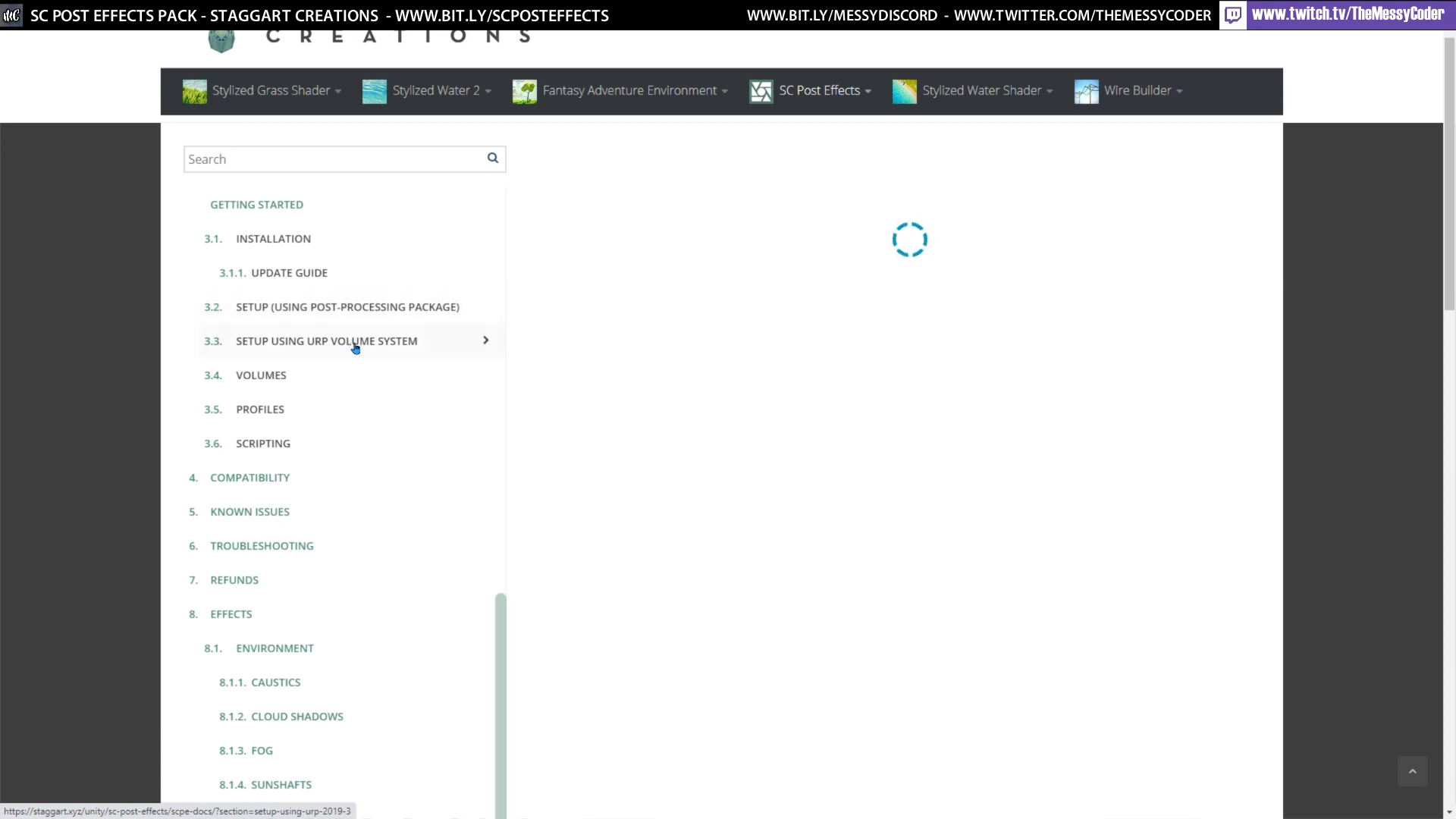
left_click(325, 340)
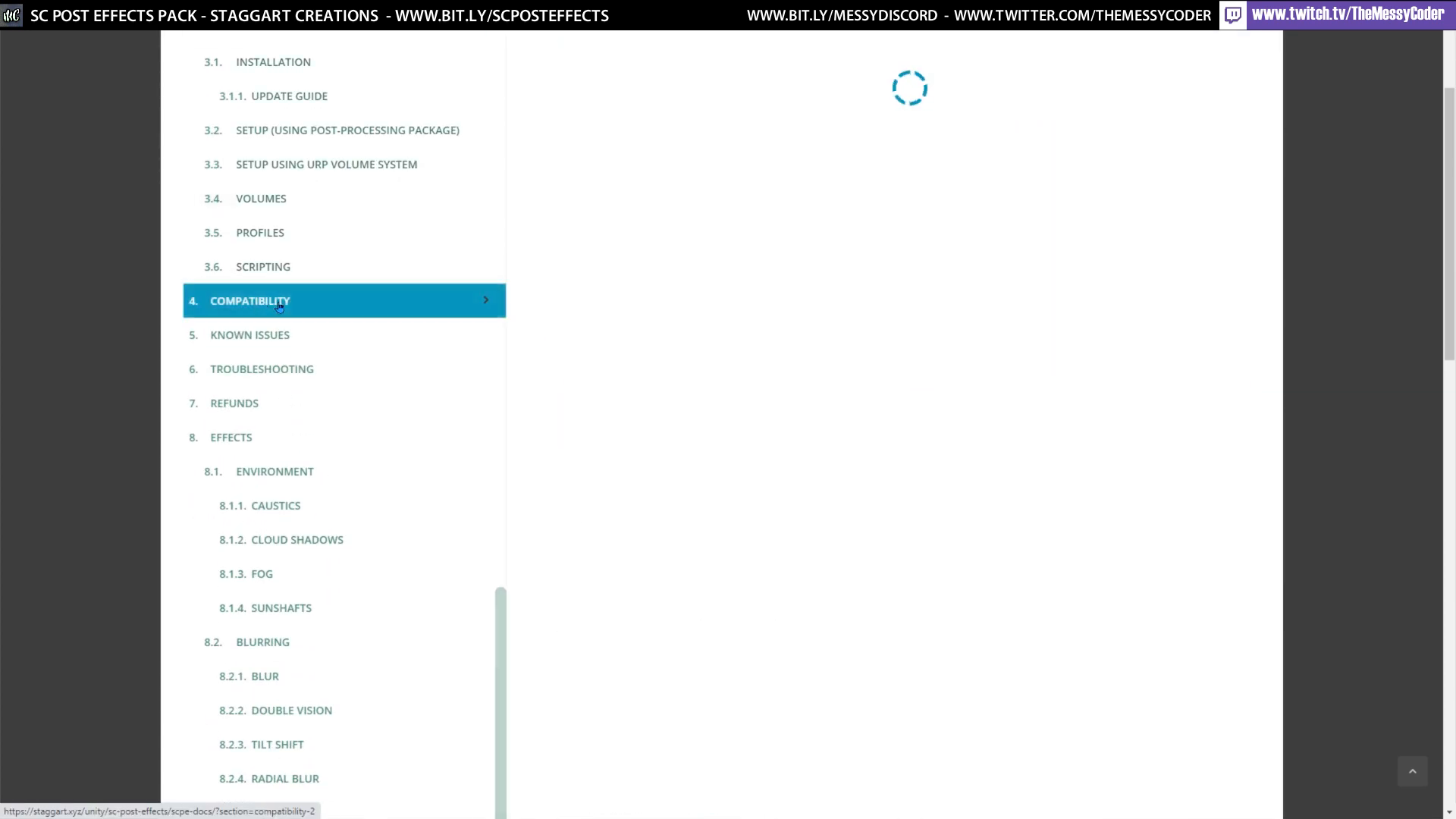
left_click(250, 301)
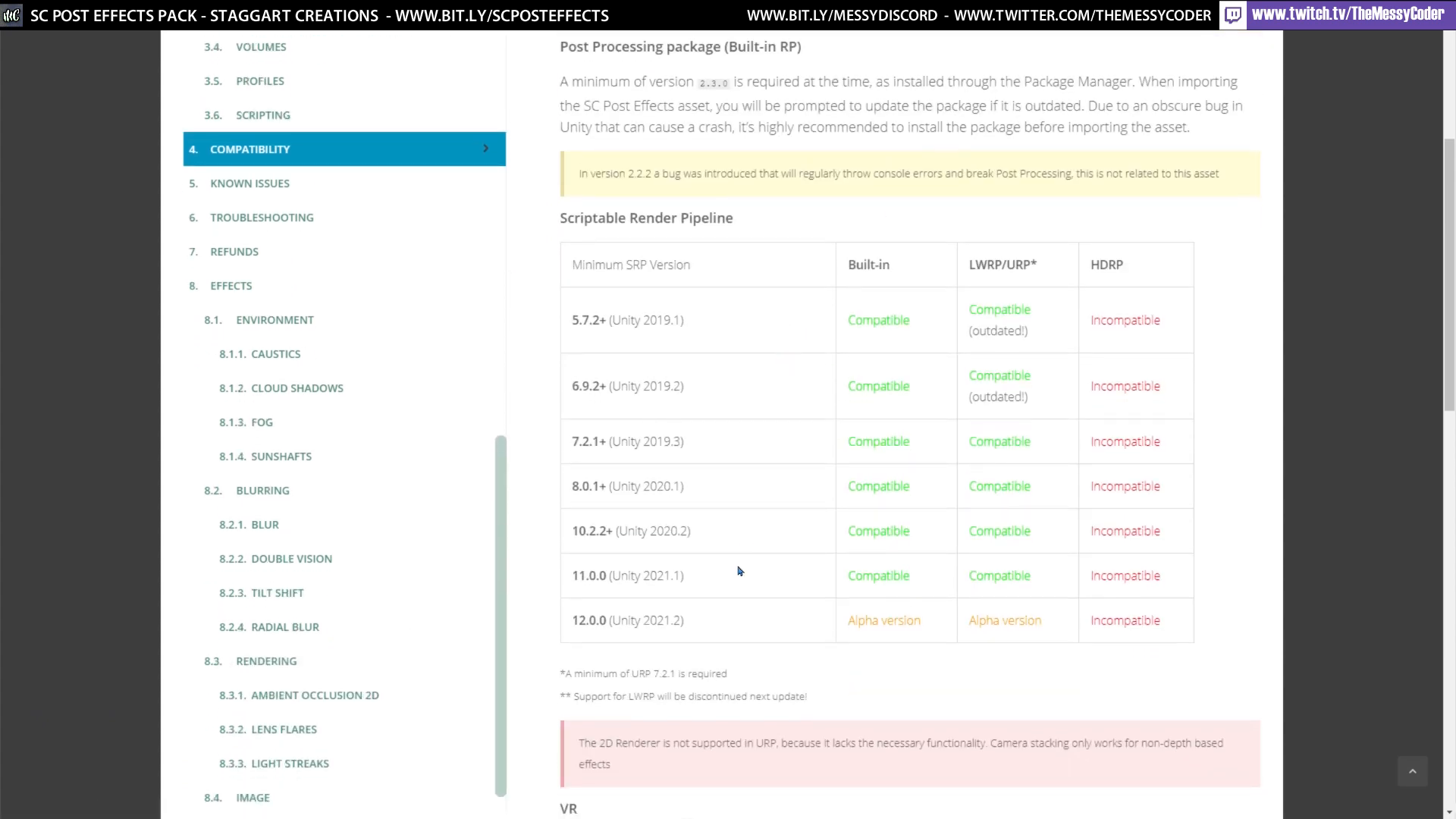
Step: Read through the compatibility table and the 8.4.1 LUT Extracter steps
scroll("down", 3)
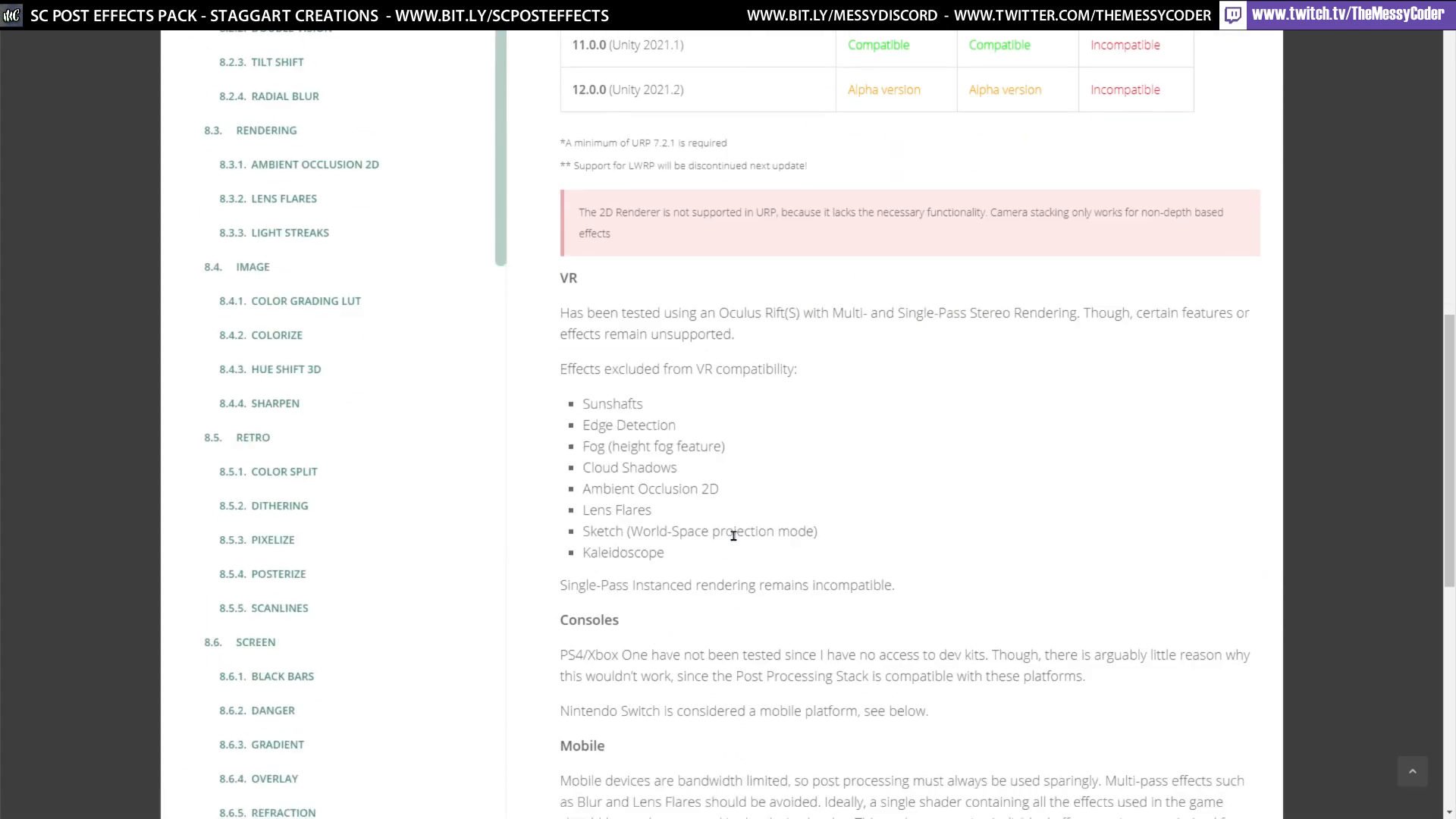
scroll("down", 3)
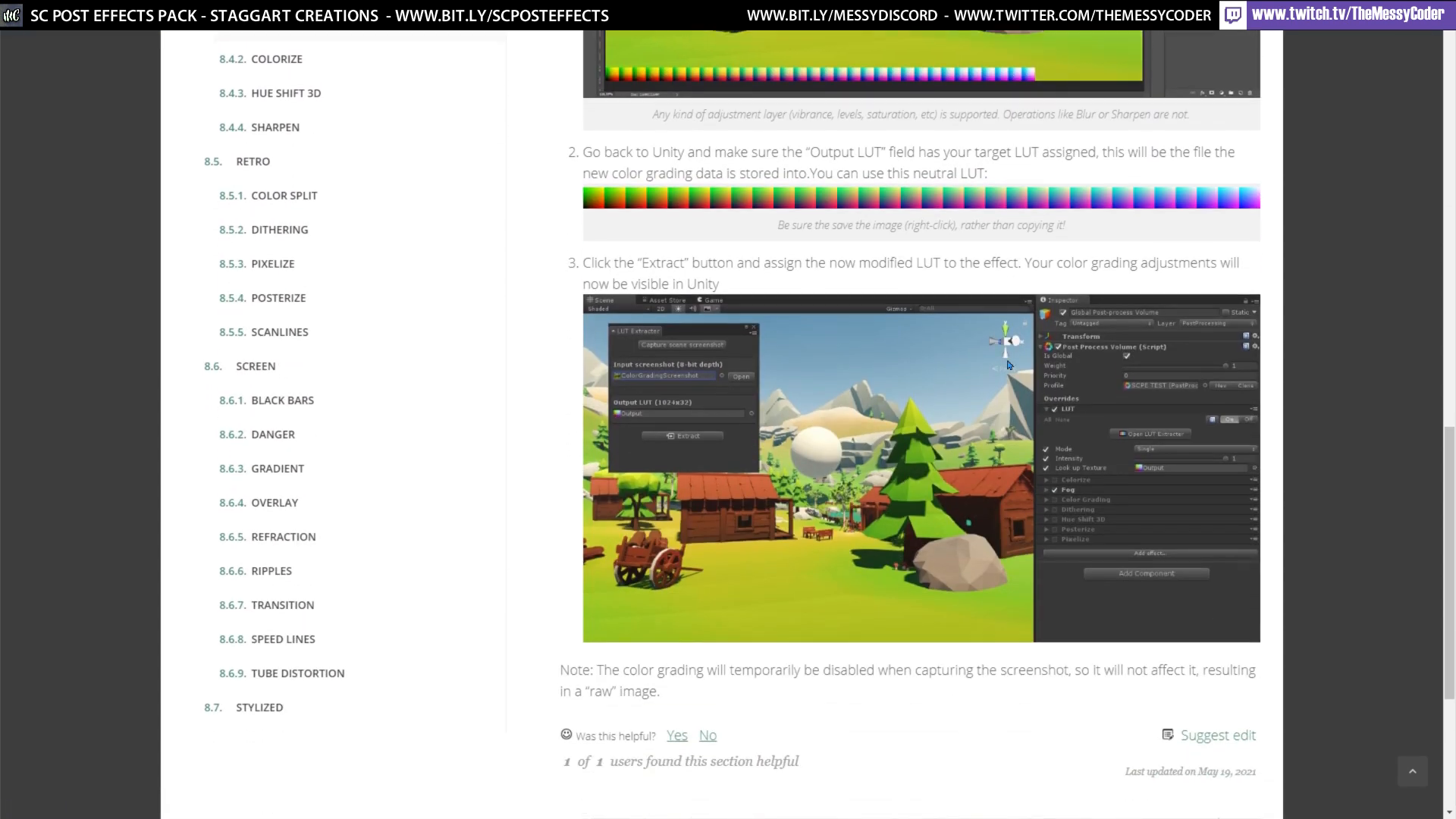
scroll("down", 3)
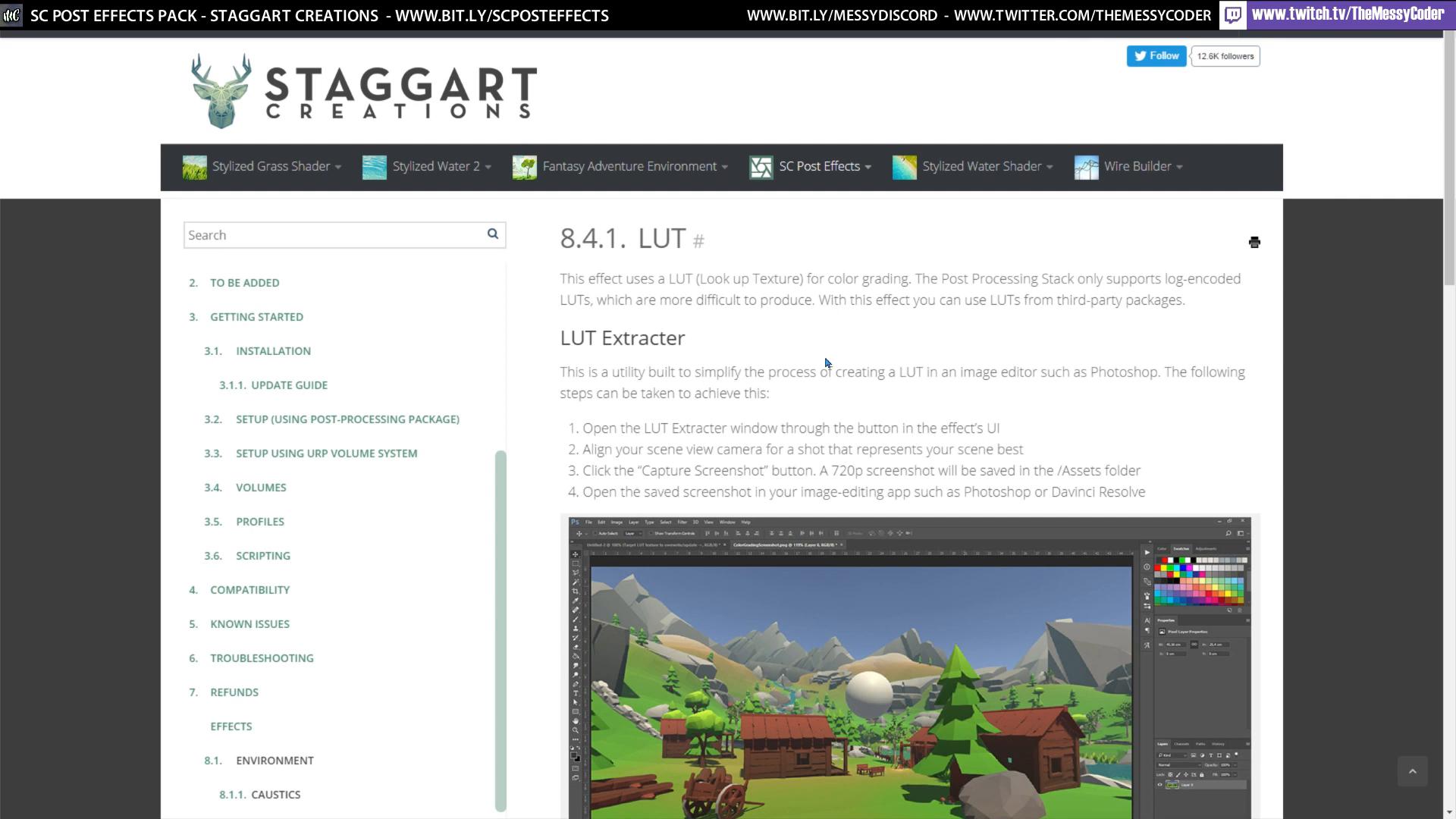
scroll("down", 3)
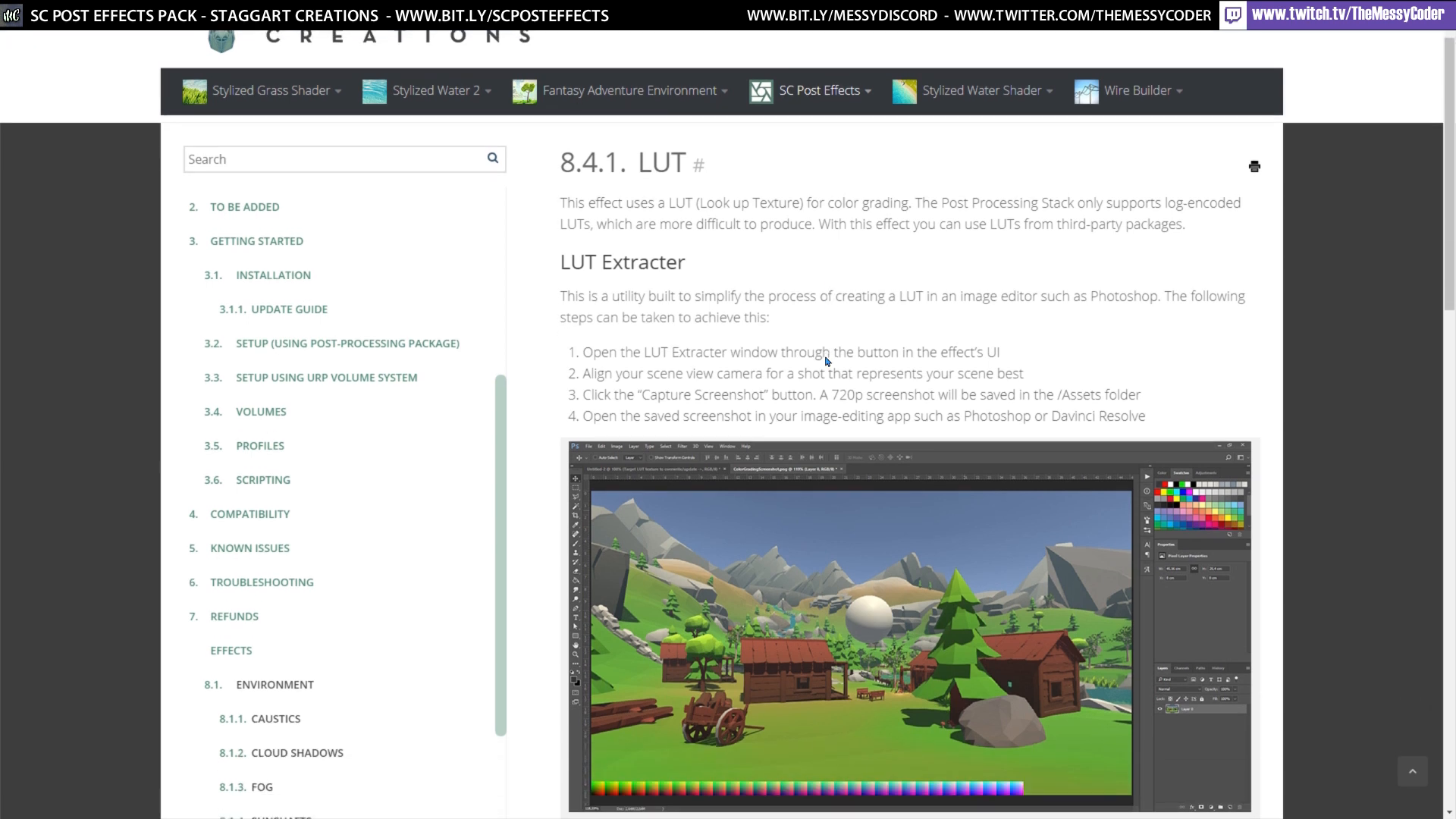
scroll("down", 3)
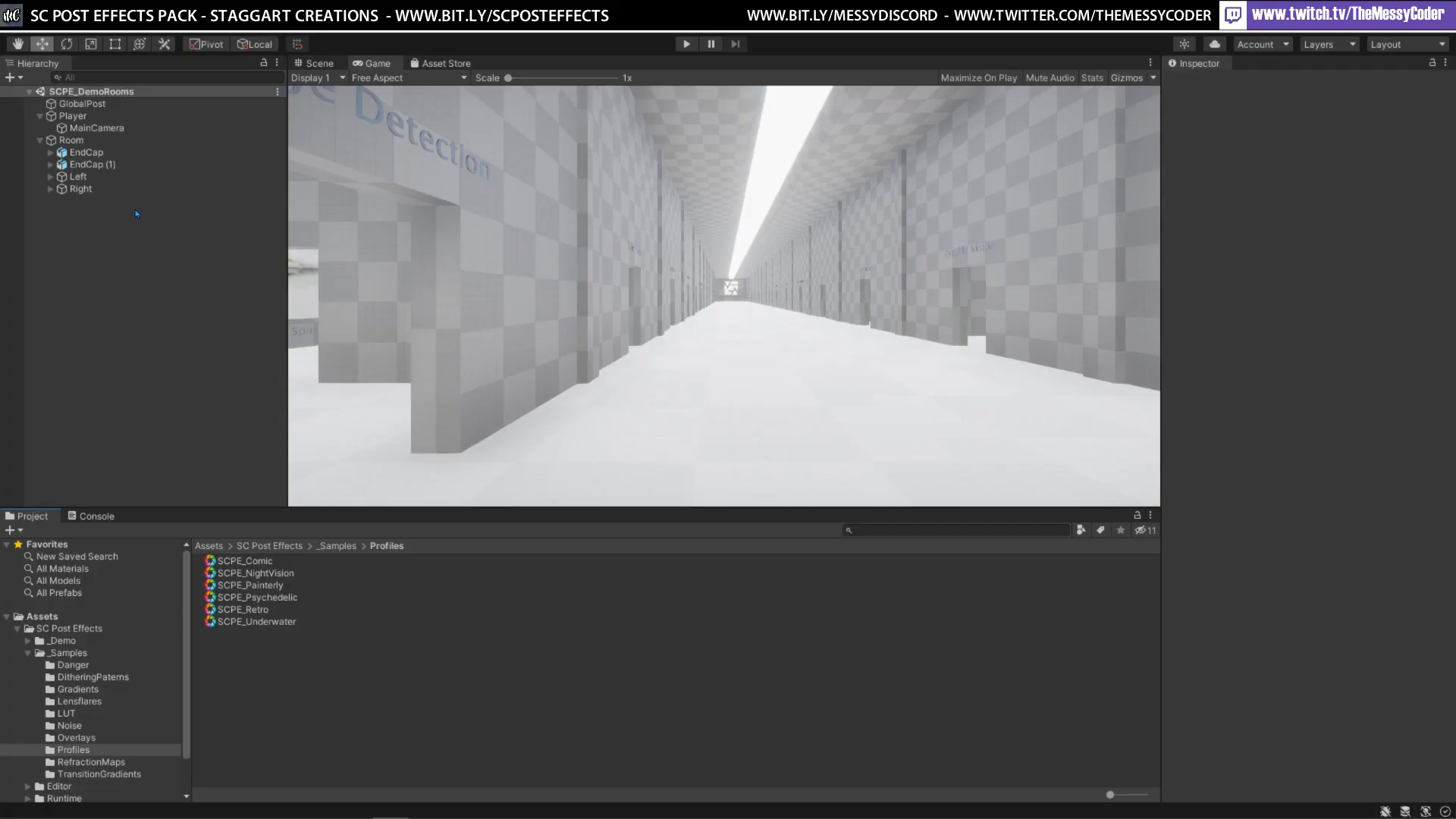
Step: Select GlobalPost and focus the running demo to walk the corridor with Underwater effects
left_click(84, 103)
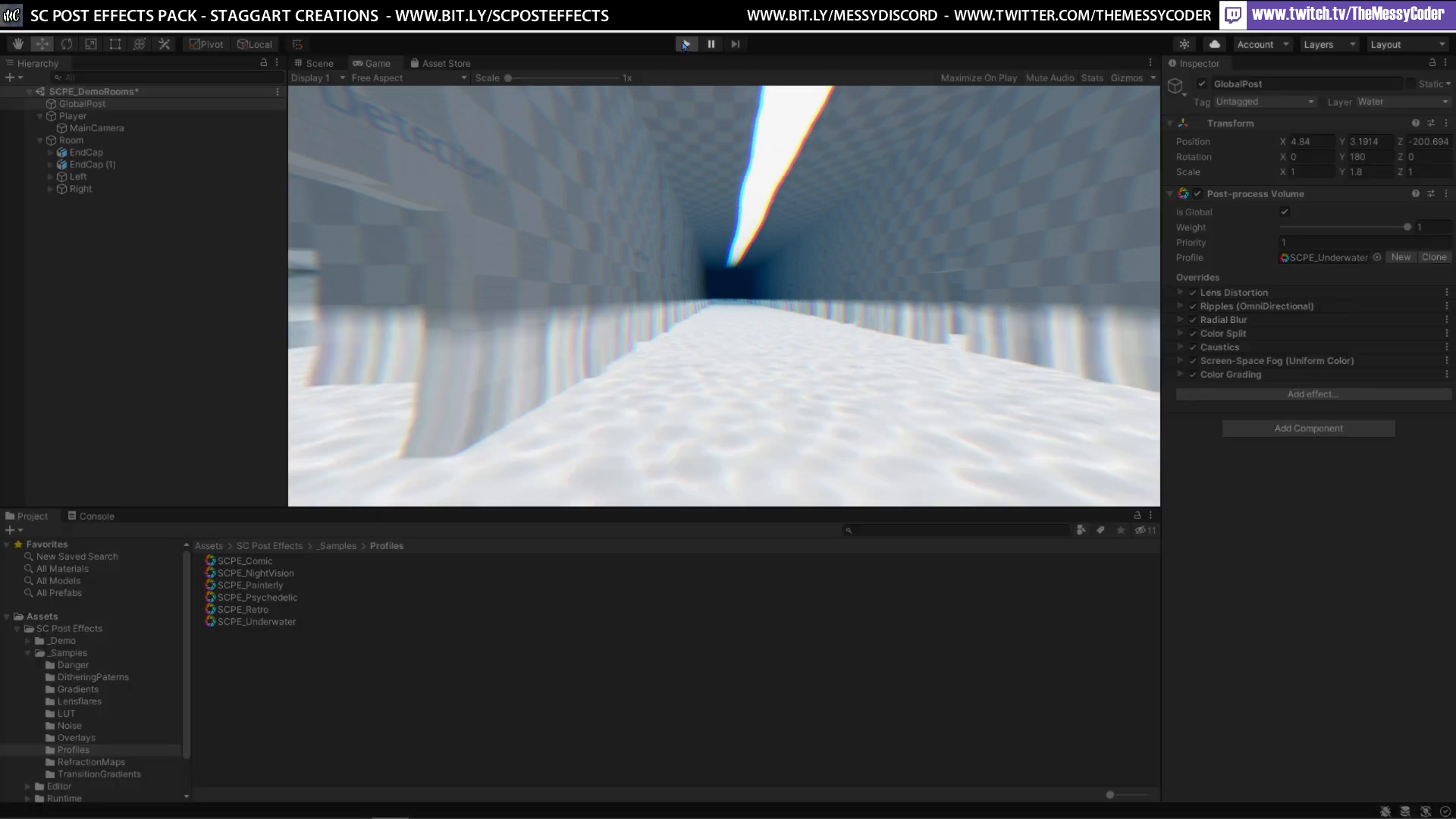
left_click(685, 43)
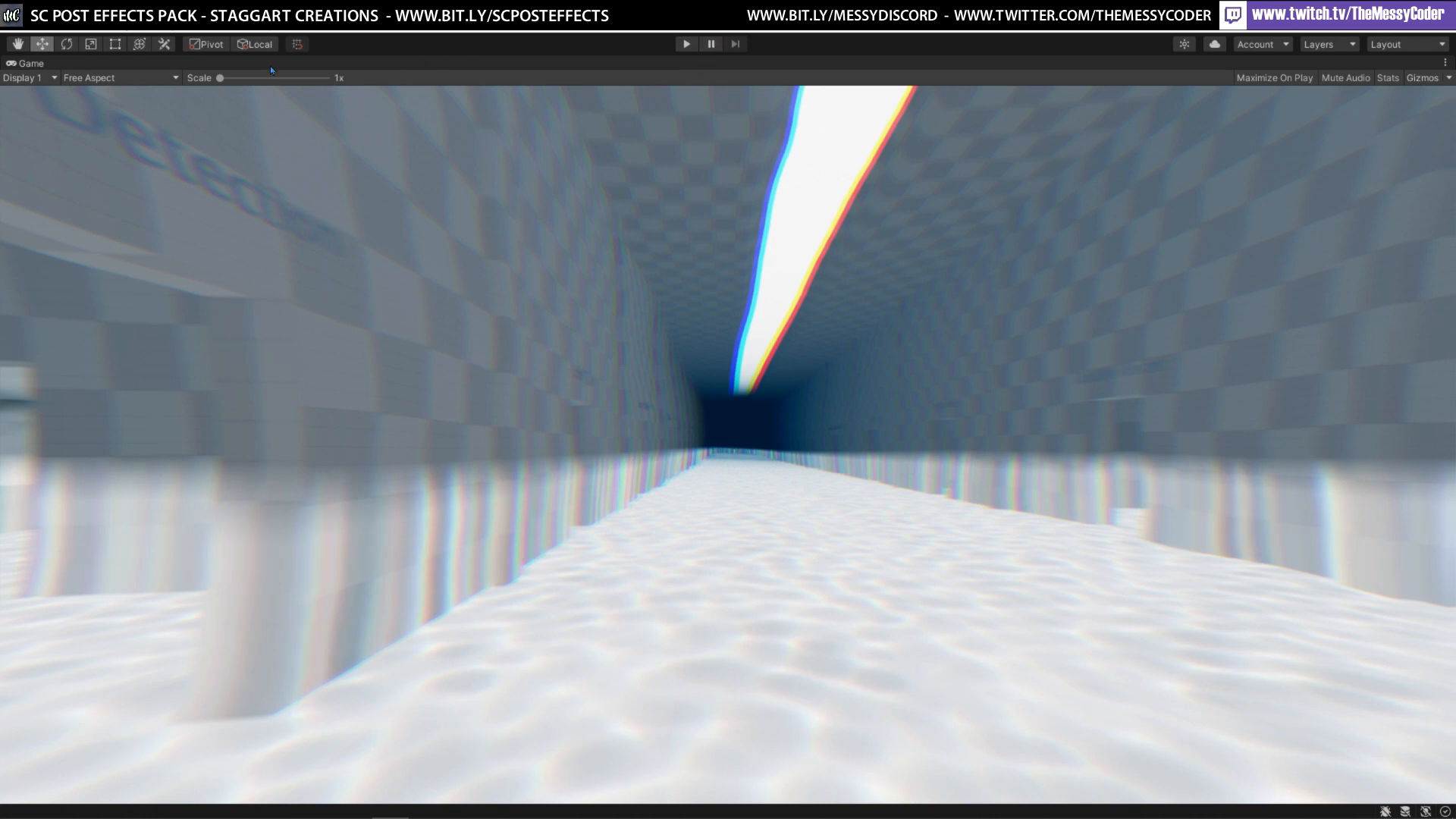
mouse_move(208, 132)
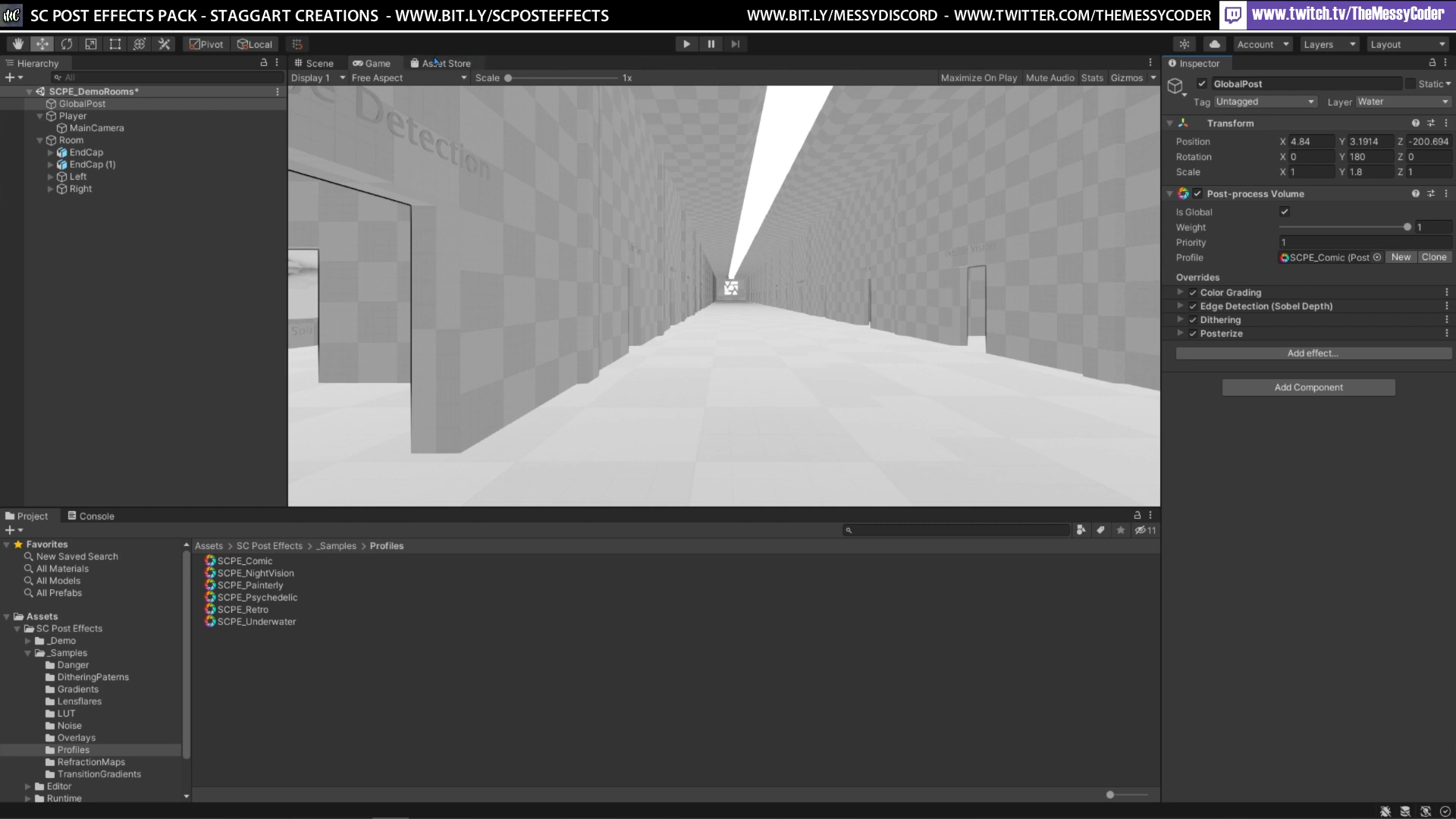
Step: Run the demo corridor in Play mode with the SCPE_Comic profile
left_click(685, 43)
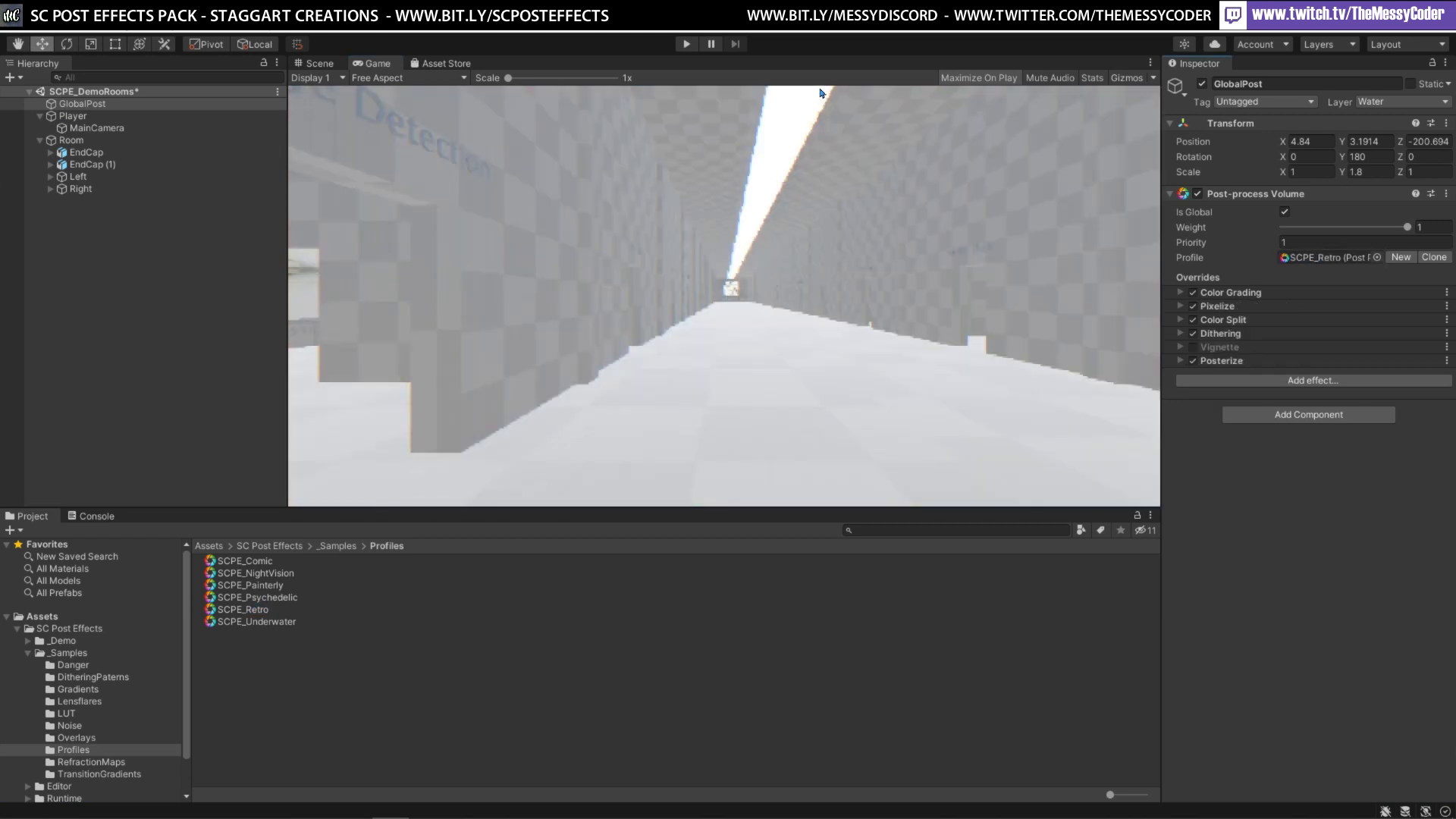
left_click(685, 43)
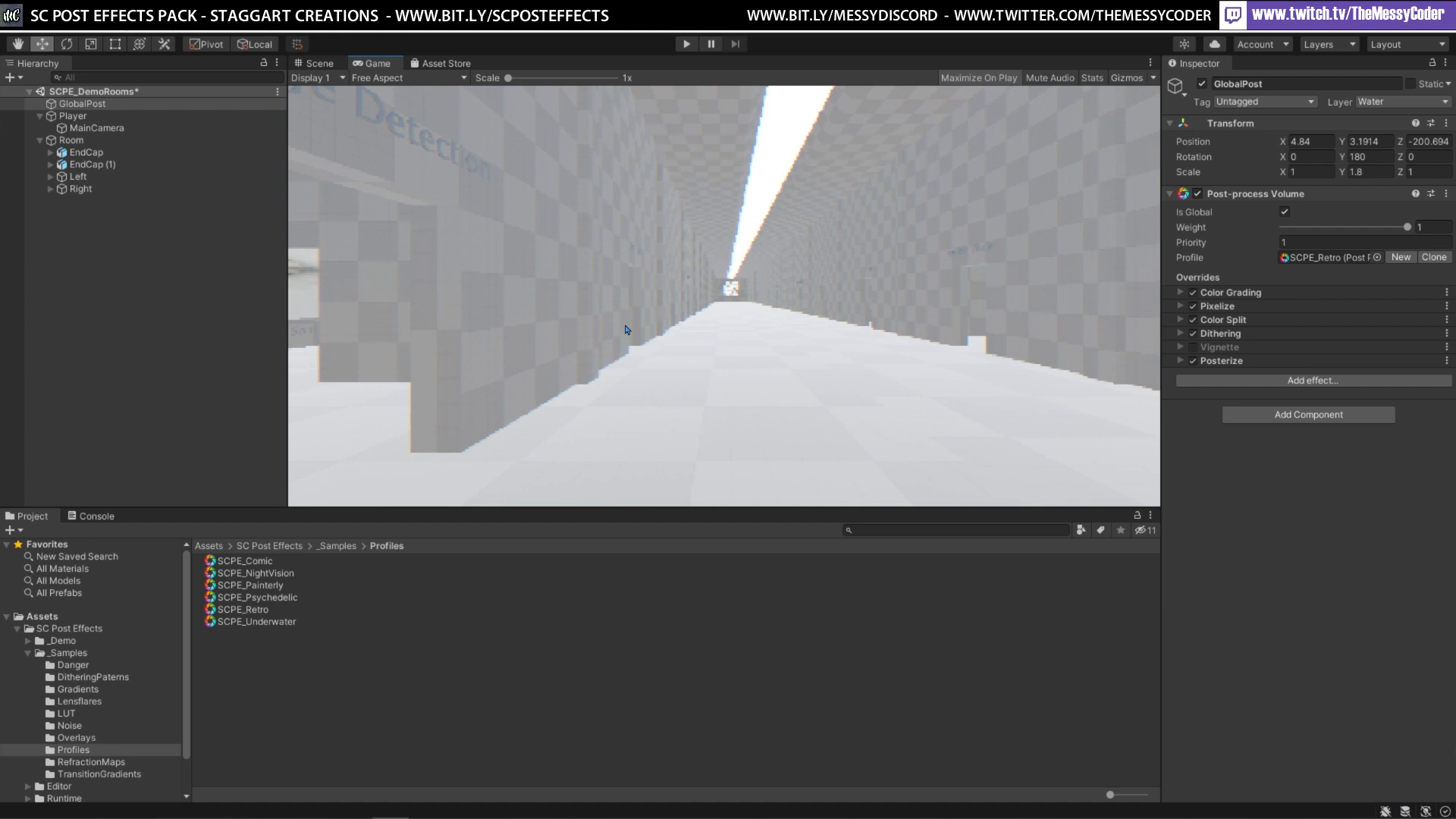
mouse_move(418, 326)
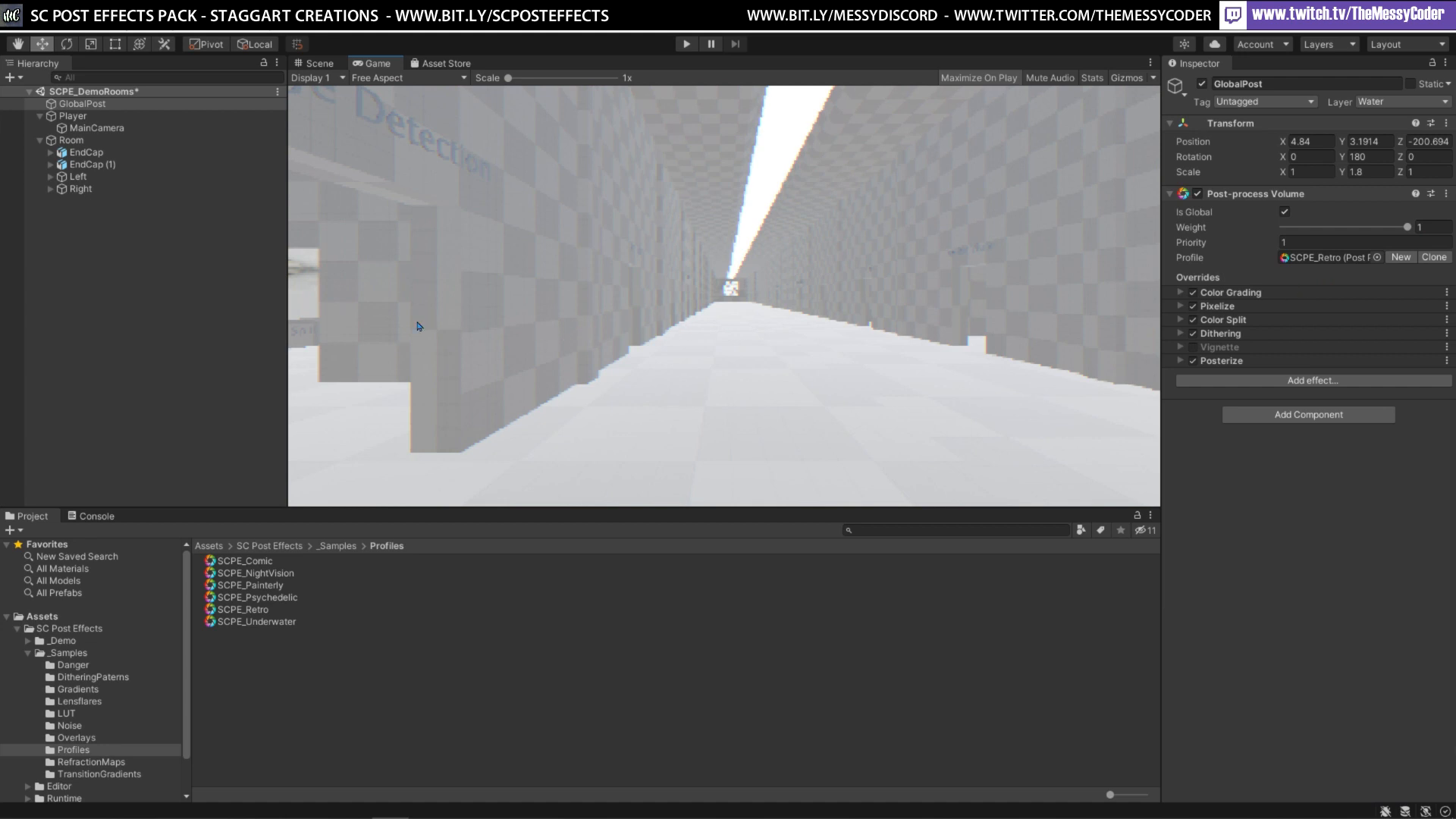
mouse_move(436, 275)
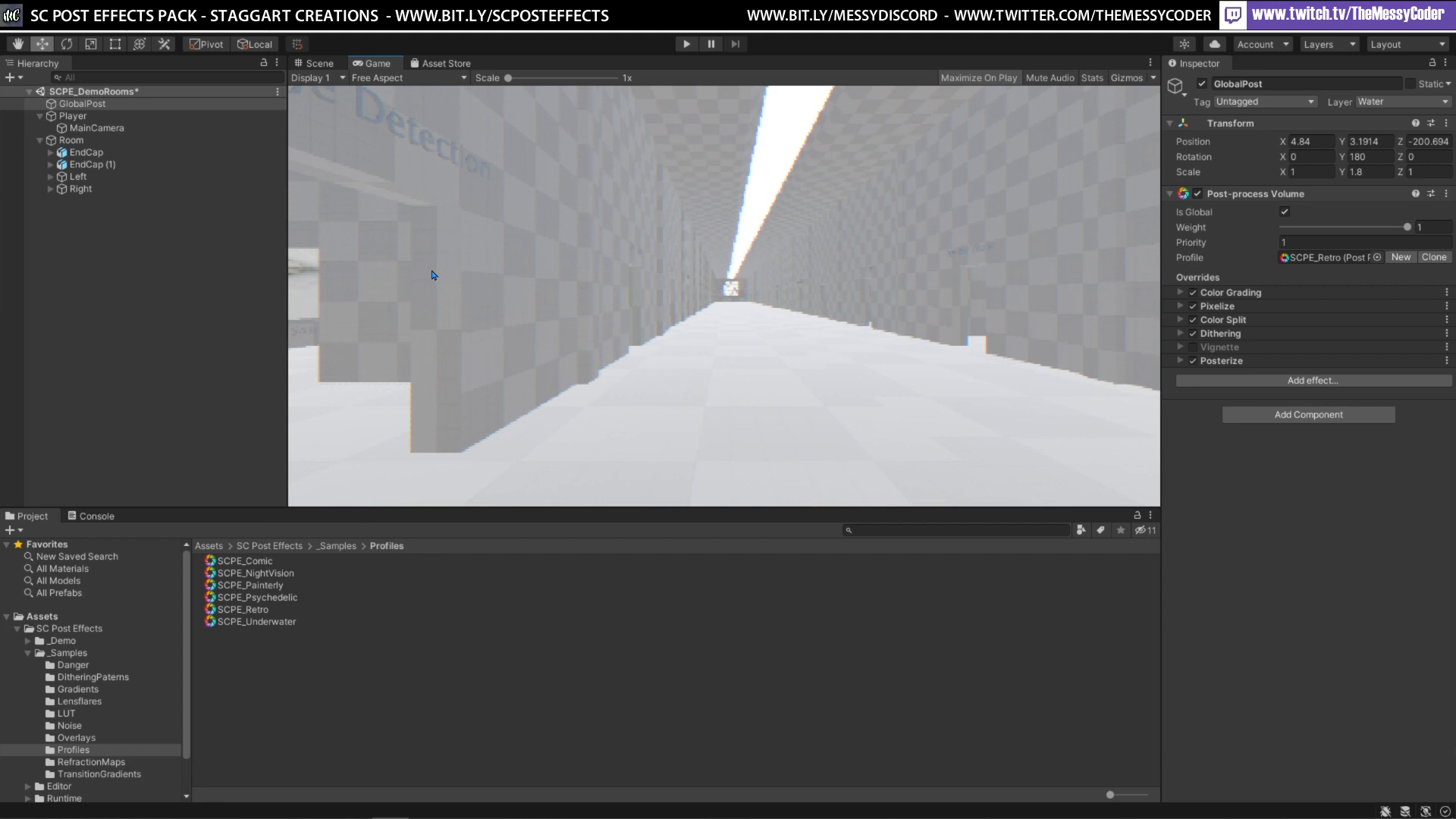
mouse_move(428, 274)
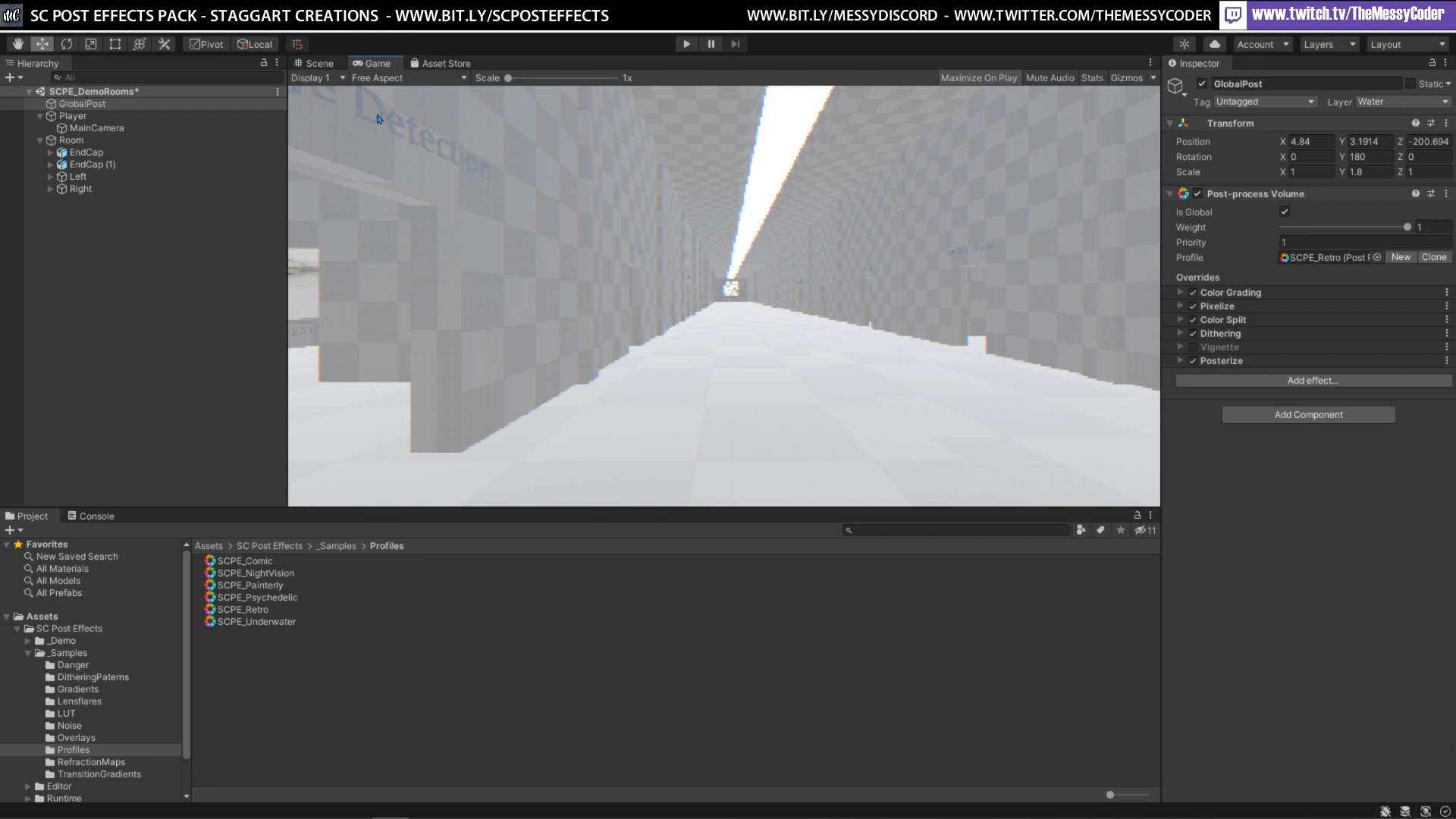
Step: Switch to the Scene view of the demo corridor showing the Retro pixelated effects
left_click(318, 63)
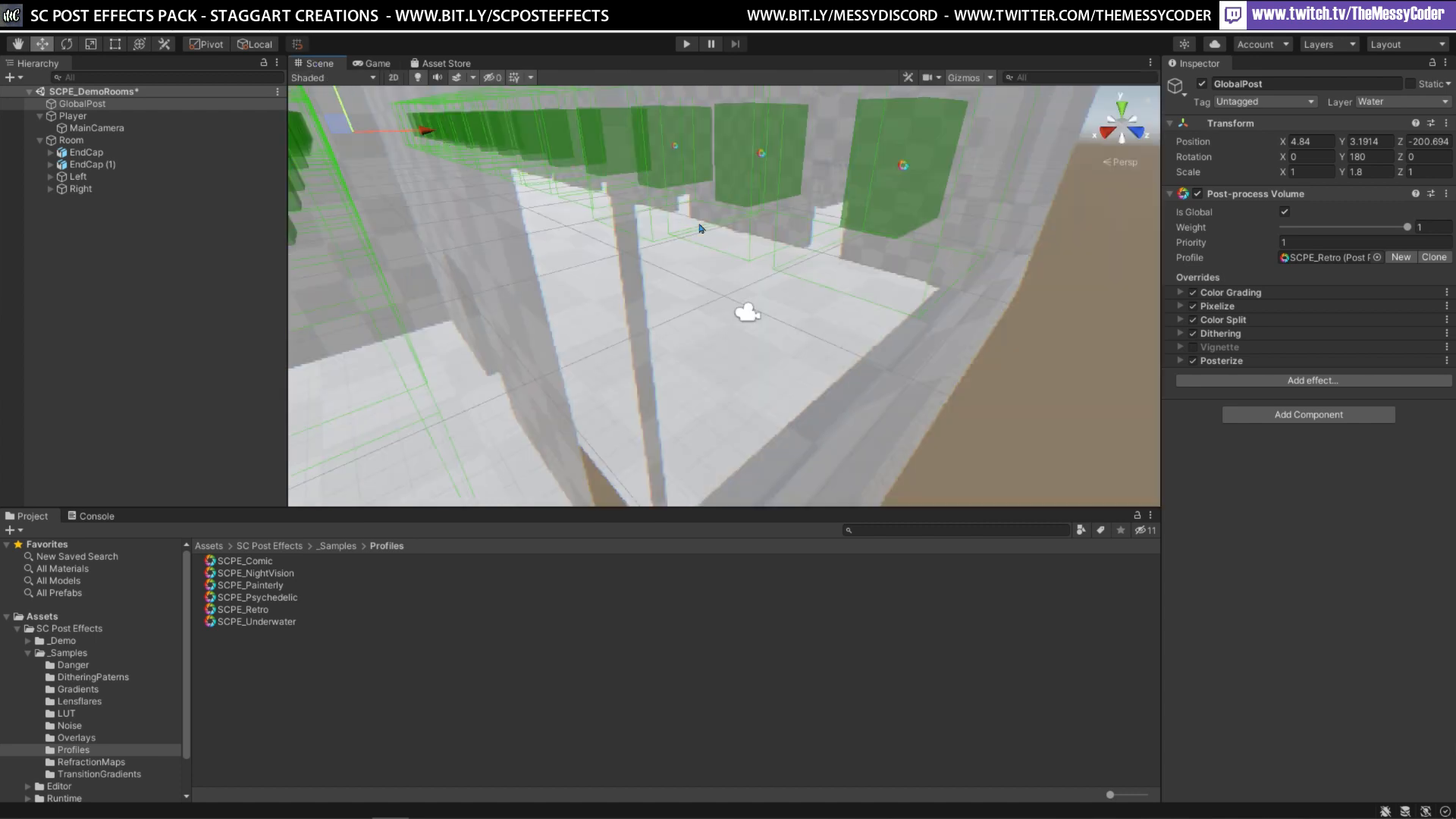